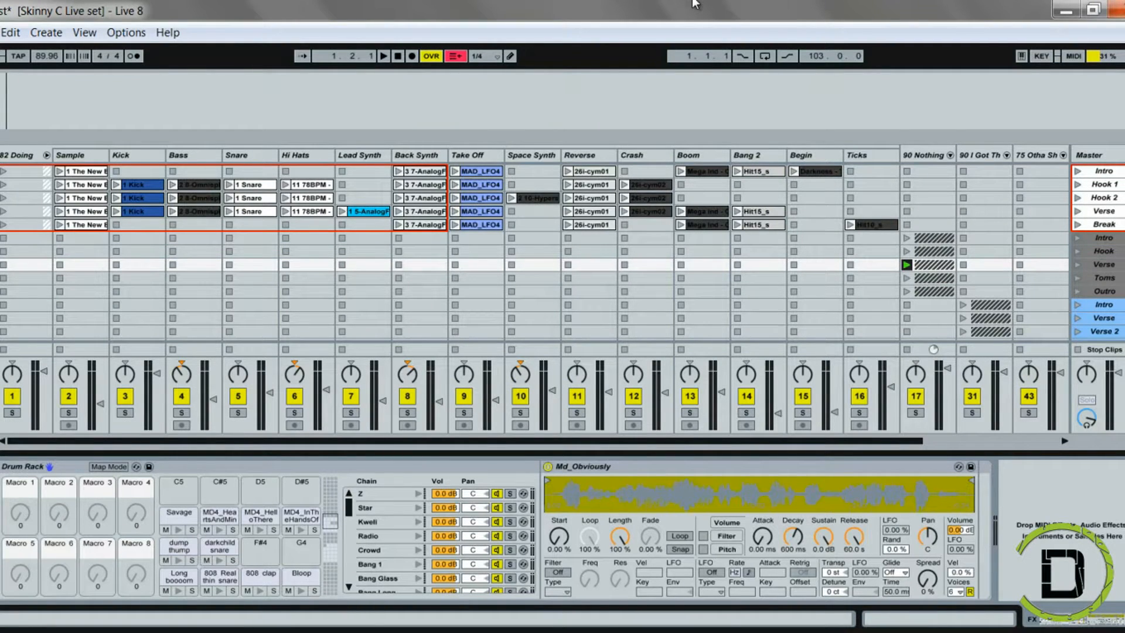
pyautogui.moveTo(206, 160)
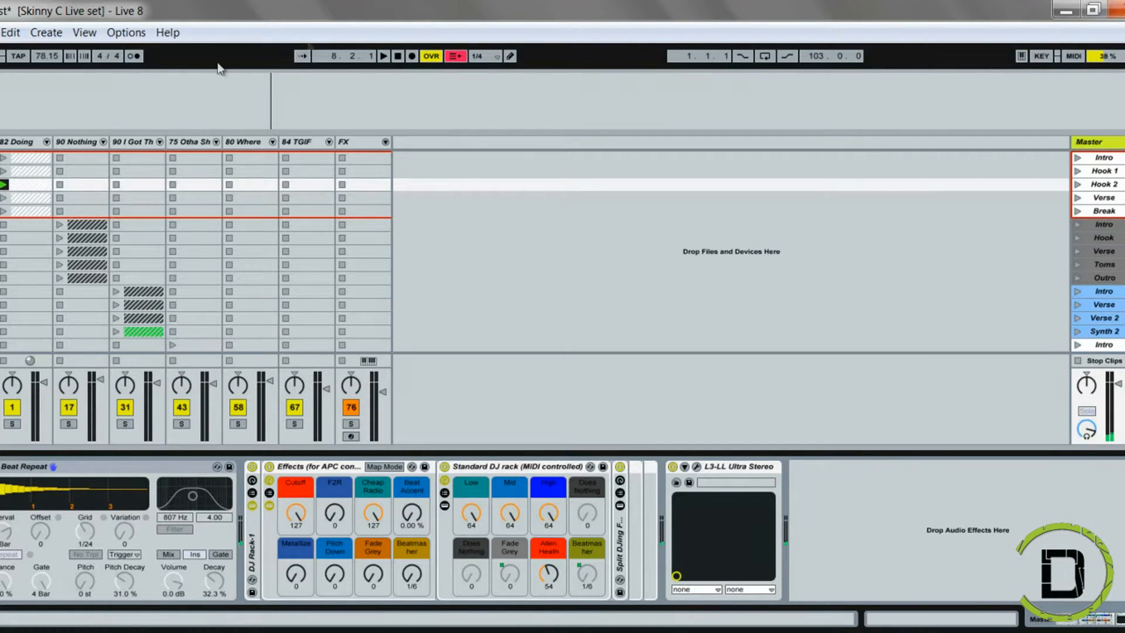
pyautogui.moveTo(399, 24)
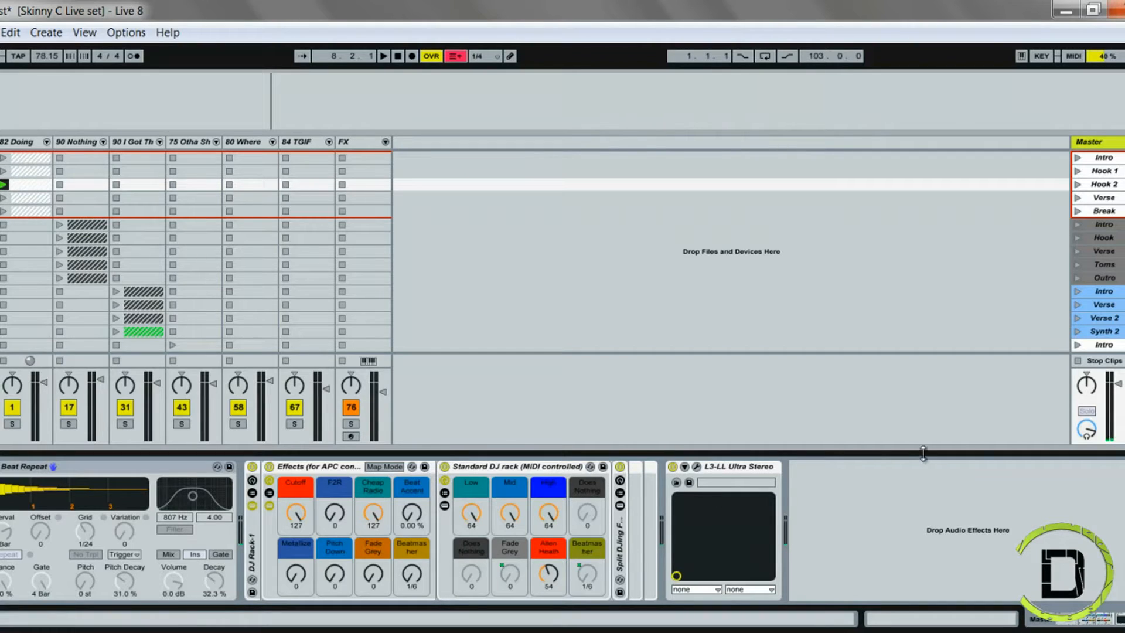
pyautogui.moveTo(742, 569)
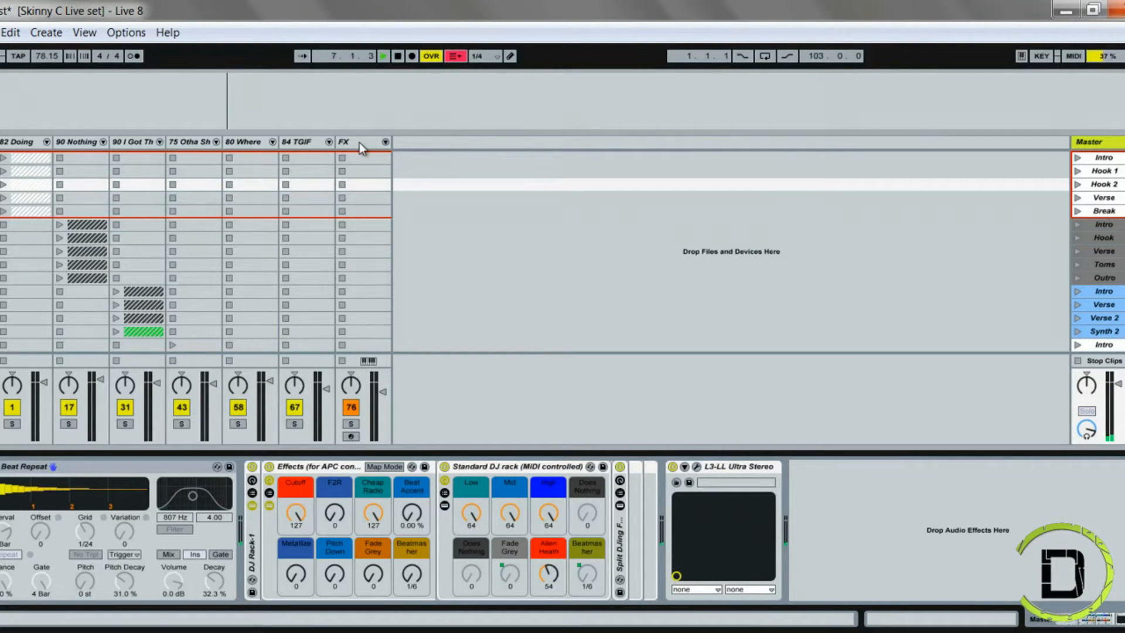
# Step: Select the FX track, stop playback back at 1.1.1, and scroll down the scene list
pyautogui.click(345, 141)
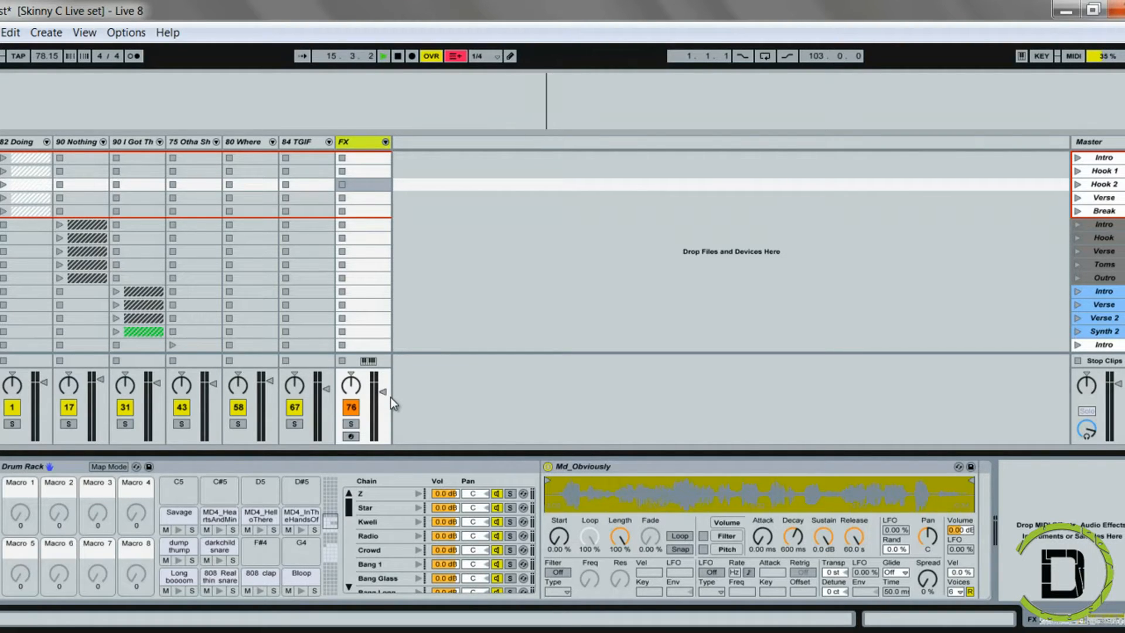
pyautogui.click(383, 57)
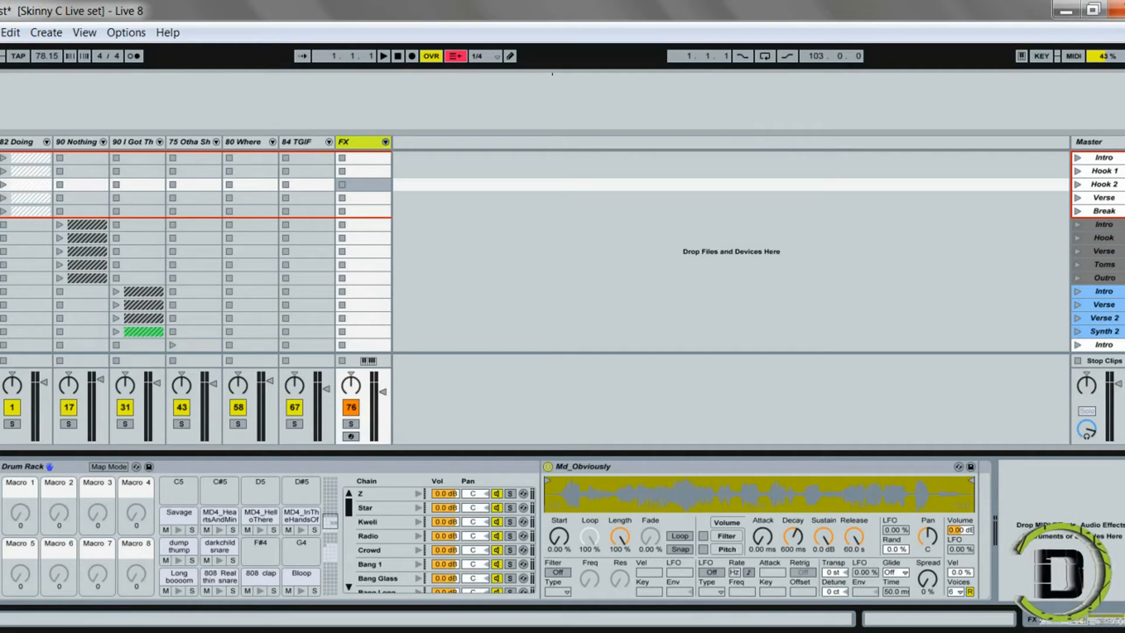
pyautogui.scroll(-3)
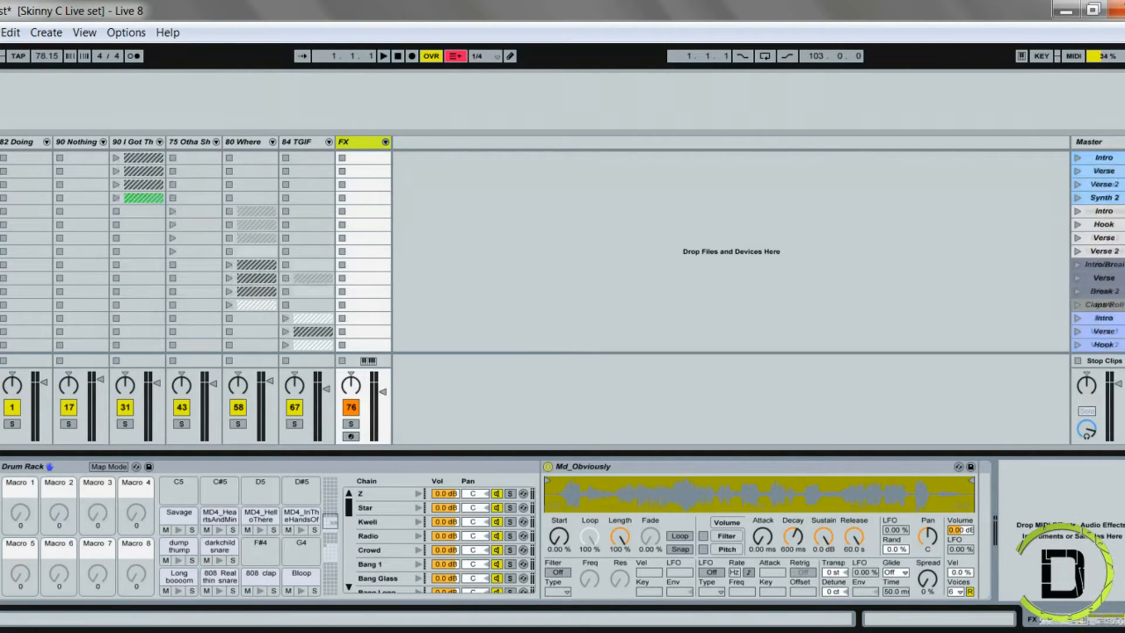
pyautogui.scroll(-3)
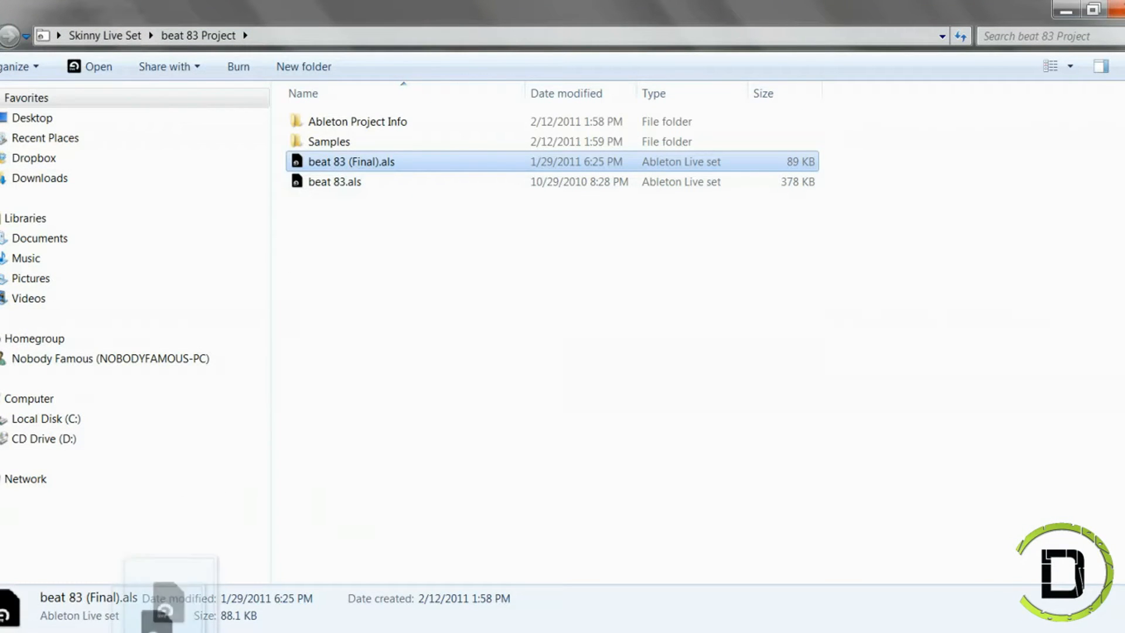
# Step: Open beat 83 (Final).als from the beat 83 Project folder
pyautogui.doubleClick(351, 162)
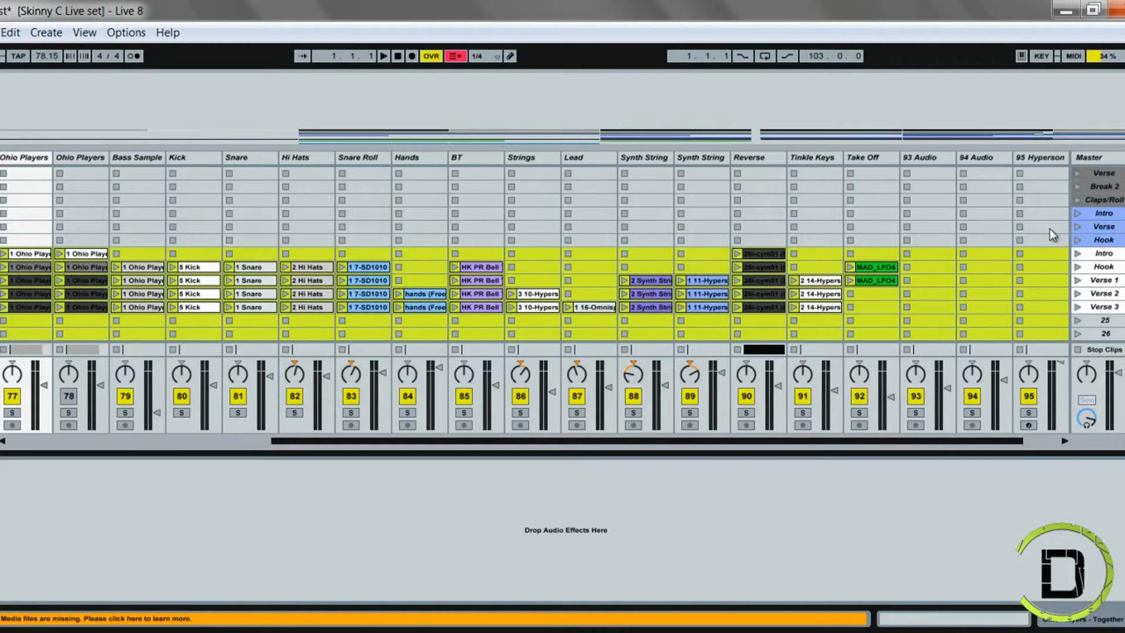
pyautogui.moveTo(482, 450)
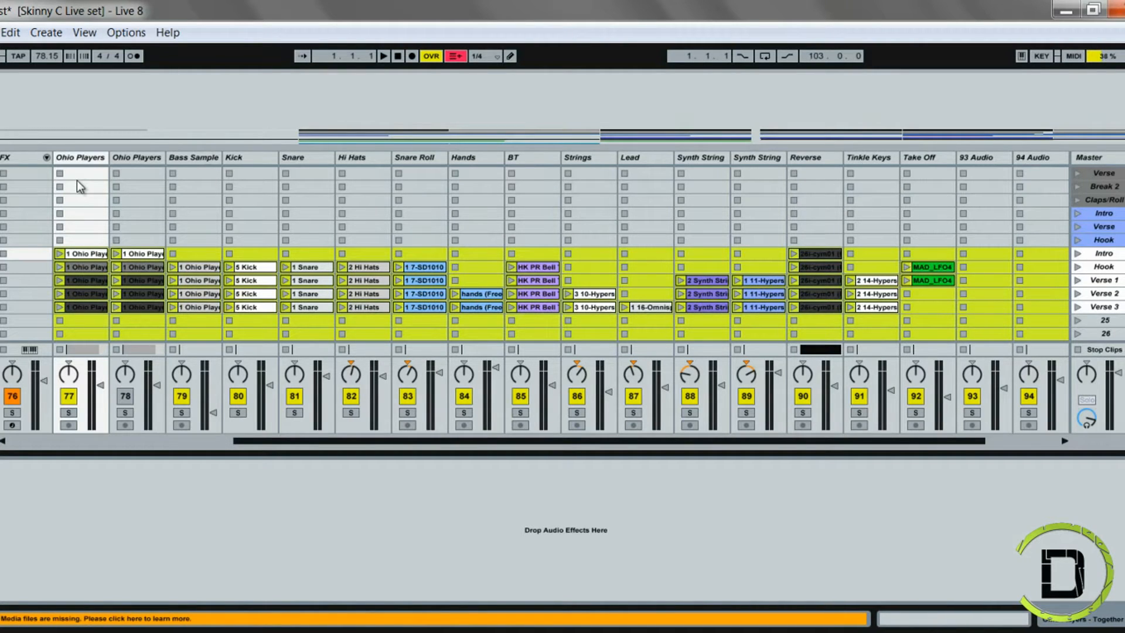
# Step: Scroll across the imported beat 83 tracks now placed after the FX track
pyautogui.hscroll(-3)
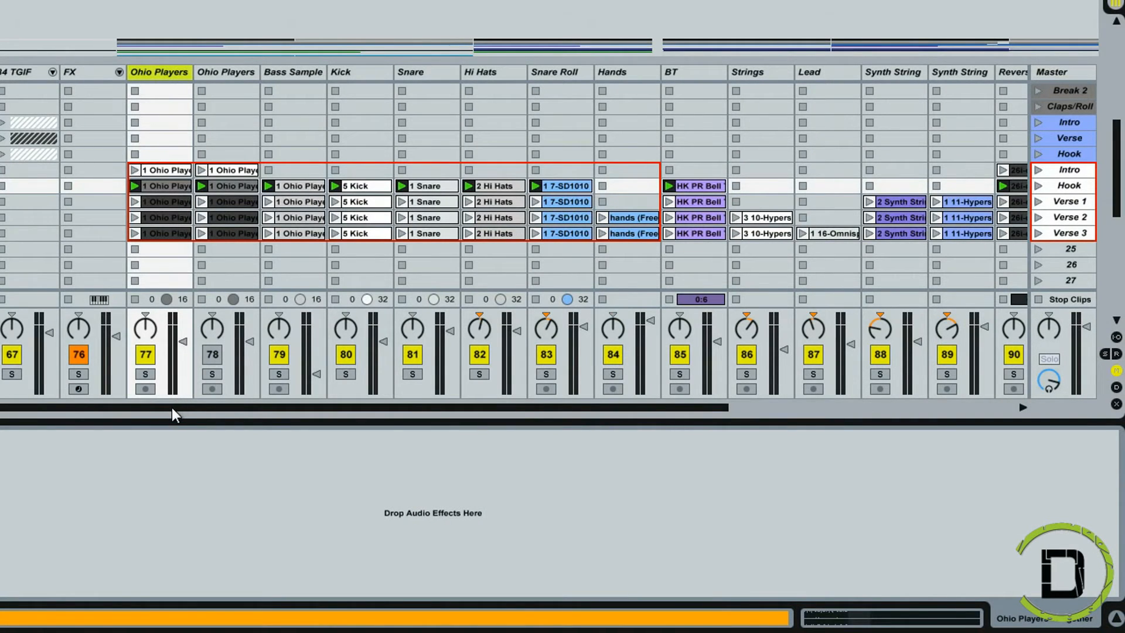
pyautogui.hscroll(3)
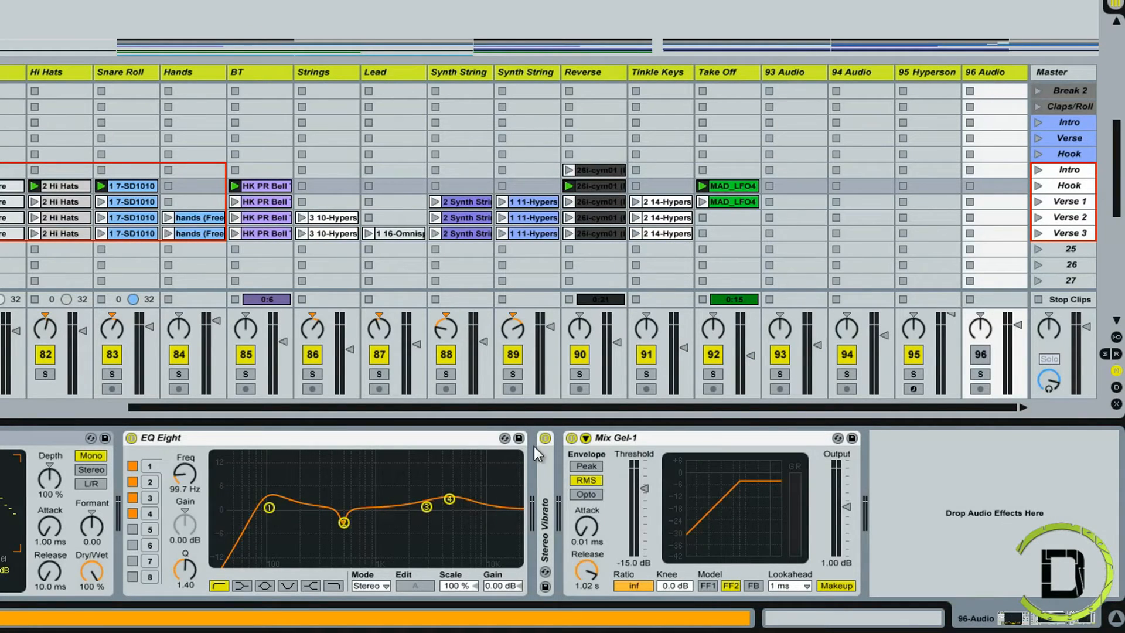
pyautogui.moveTo(463, 434)
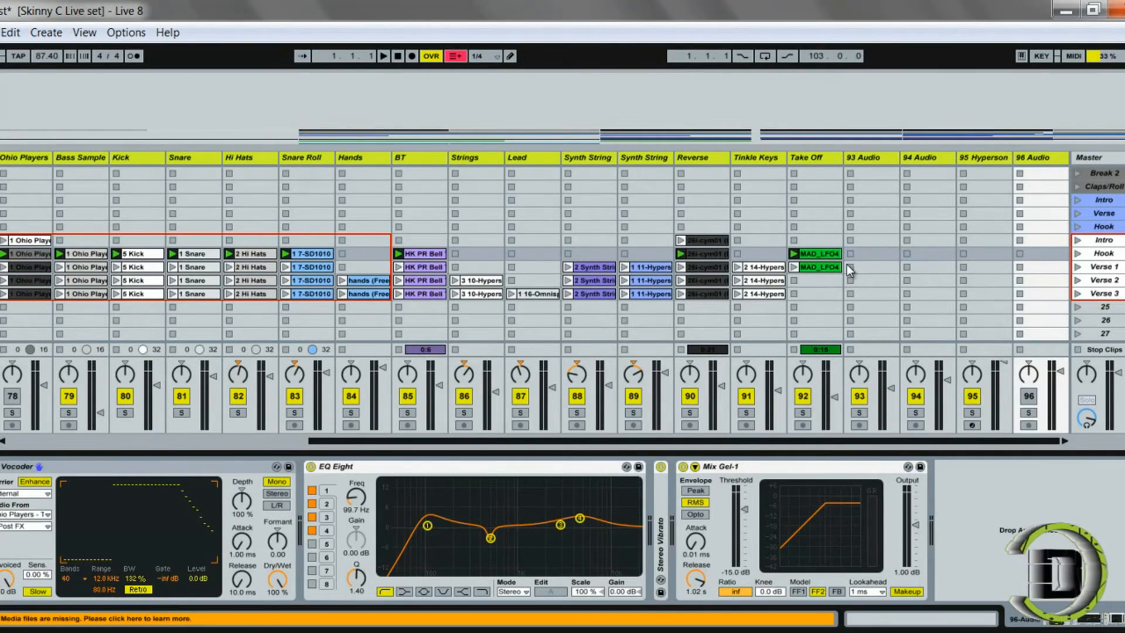
pyautogui.moveTo(872, 423)
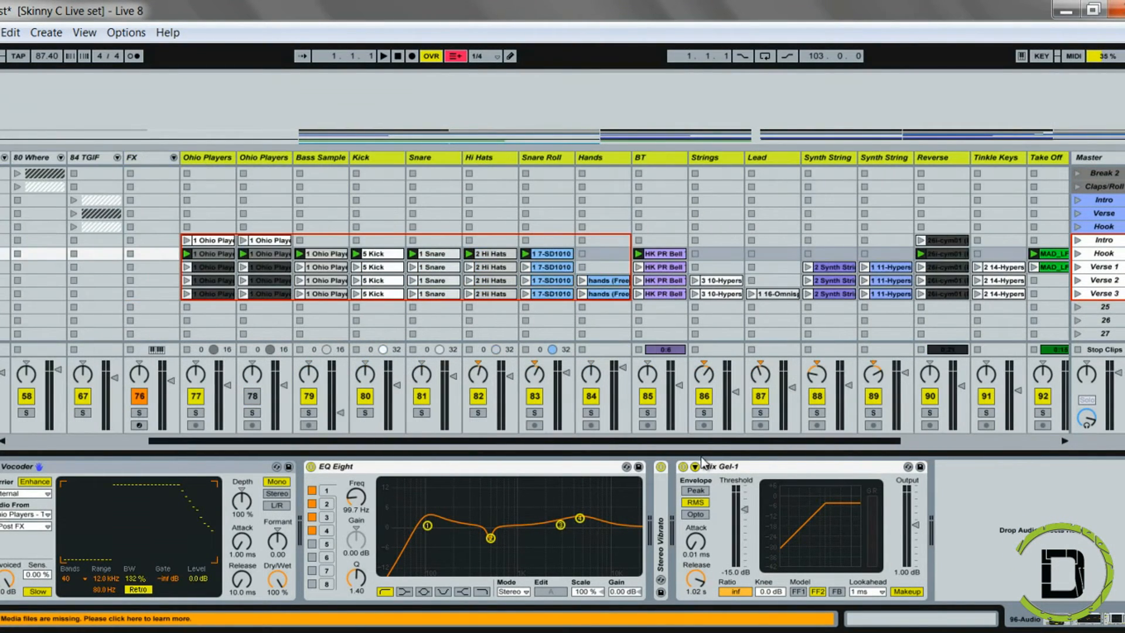
# Step: Group the imported beat 83 tracks into 77 Group and restart playback
pyautogui.rightClick(208, 157)
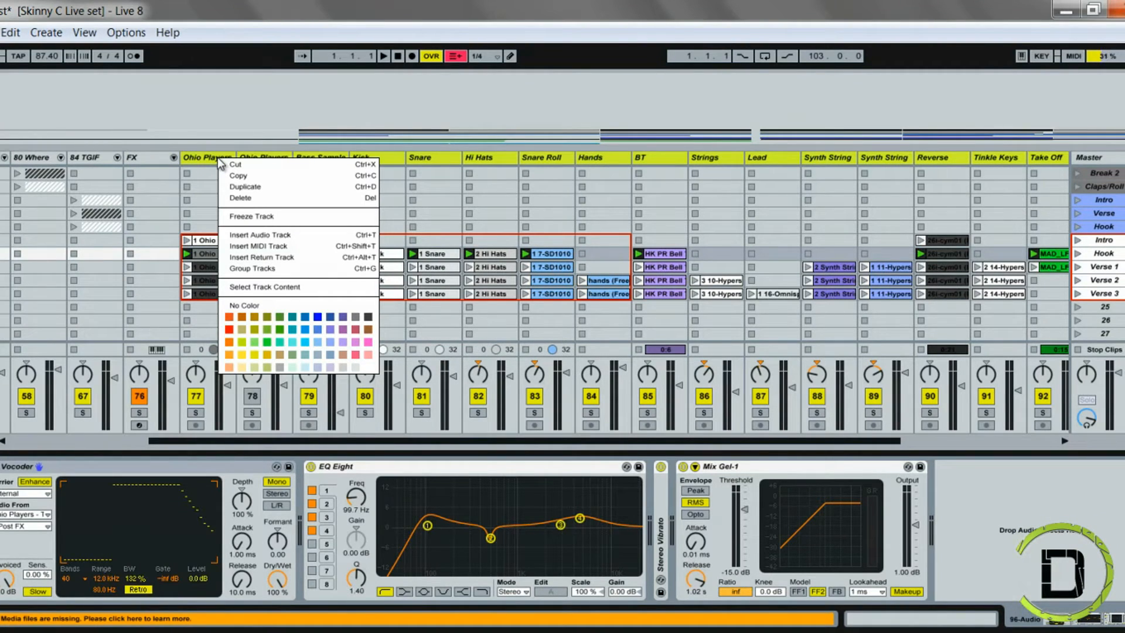
pyautogui.moveTo(271, 246)
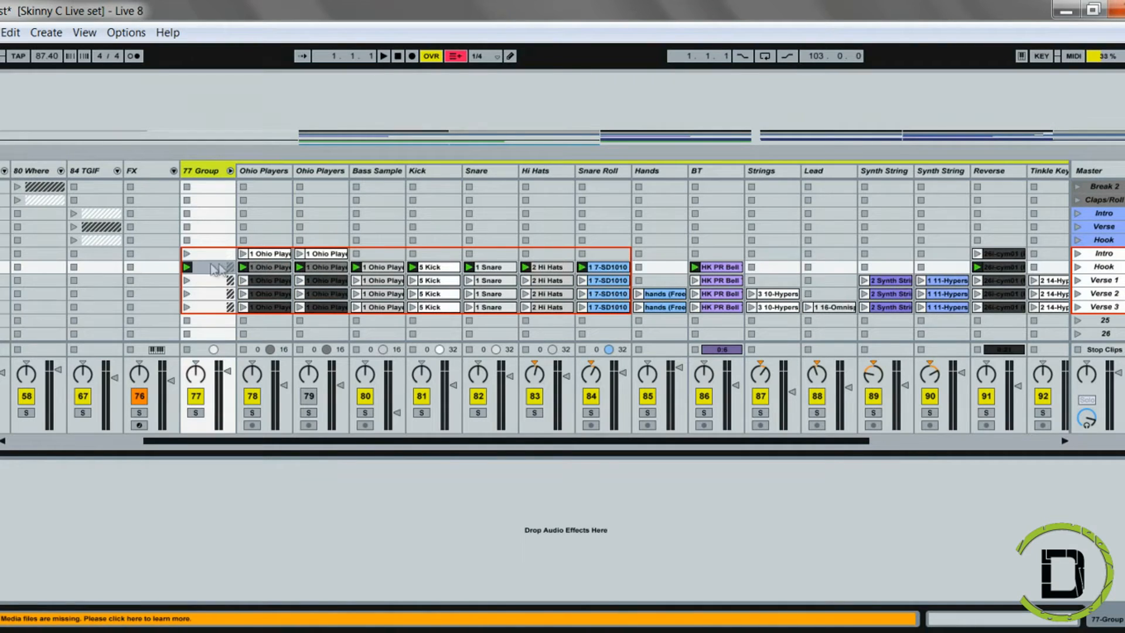
pyautogui.moveTo(702, 320)
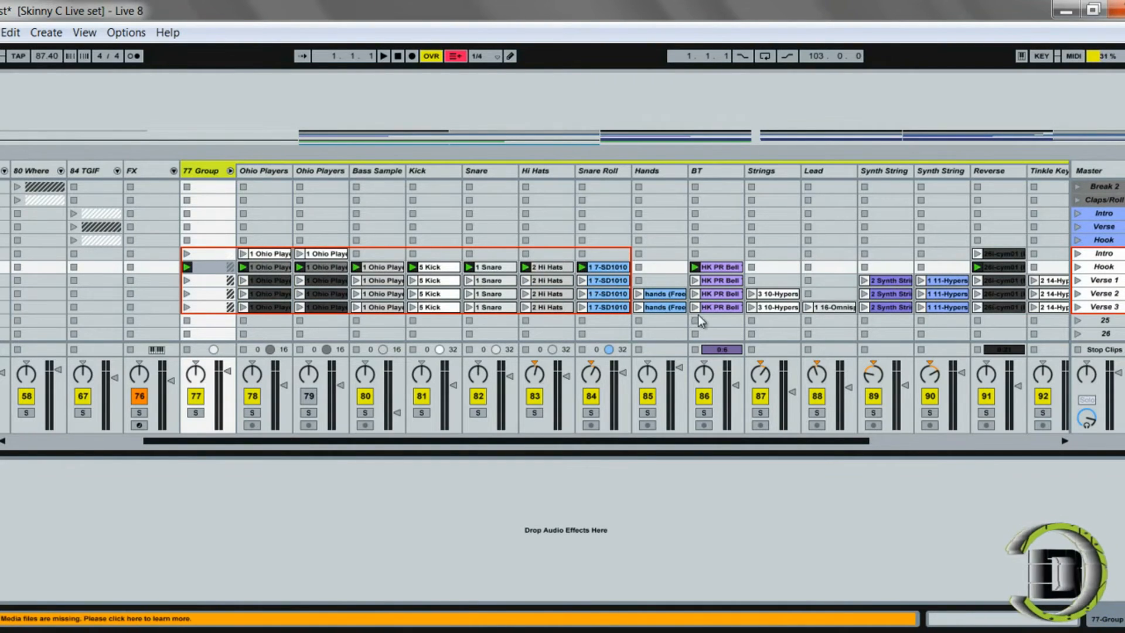
pyautogui.moveTo(212, 272)
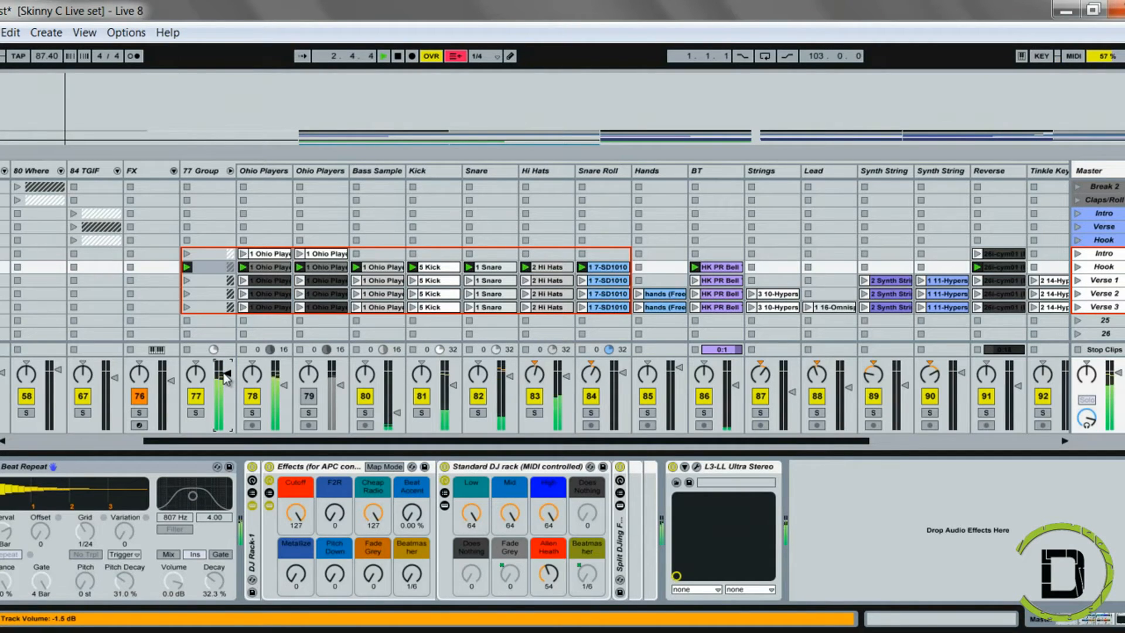
pyautogui.click(383, 56)
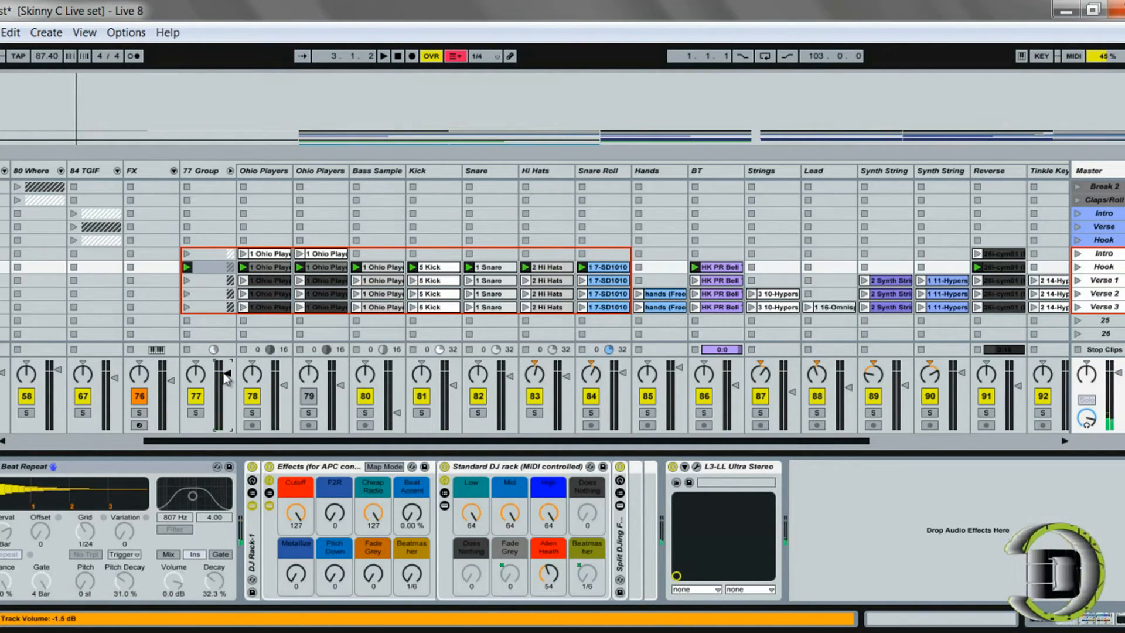